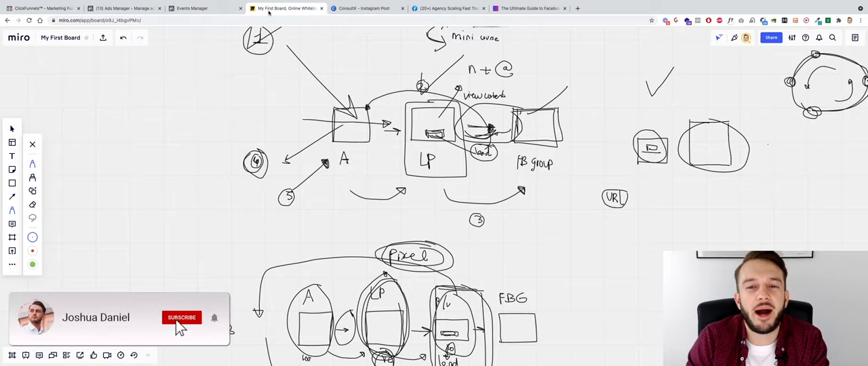
Open the Optin step overview of the Demo FB Group Funnel in ClickFunnels
{"action": "left_click", "coordinate": [181, 318]}
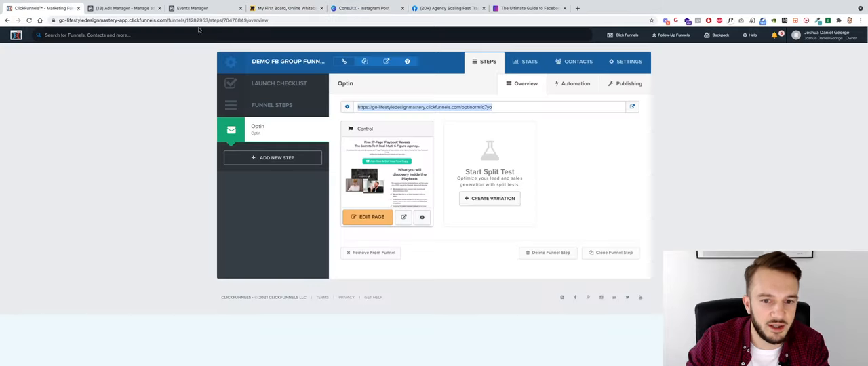
{"action": "left_click", "coordinate": [631, 106]}
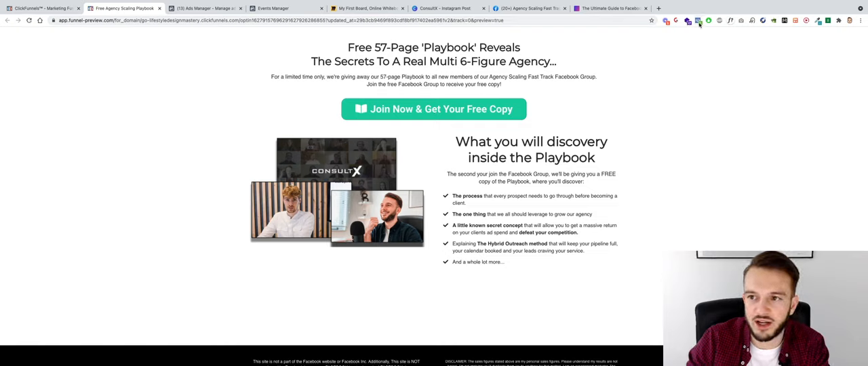
{"action": "left_click", "coordinate": [698, 20]}
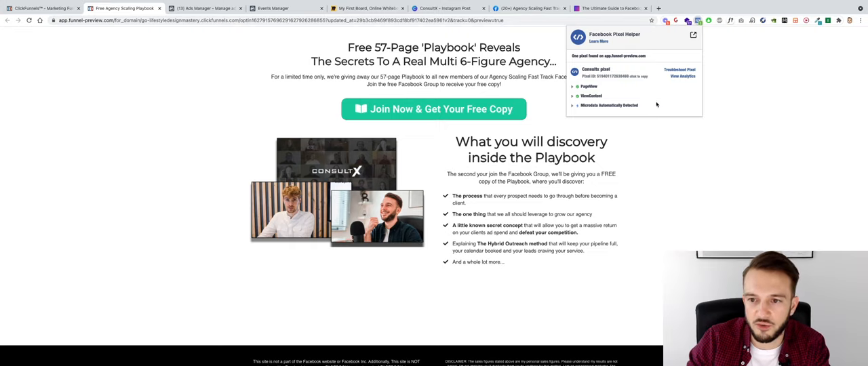
{"action": "left_click", "coordinate": [434, 109]}
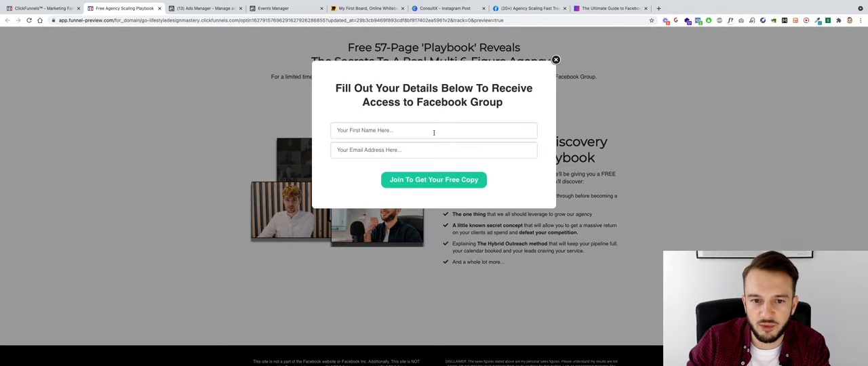
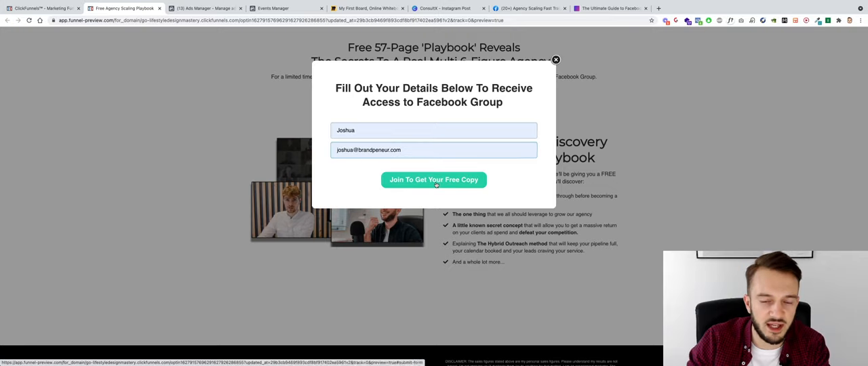
{"action": "left_click", "coordinate": [433, 180]}
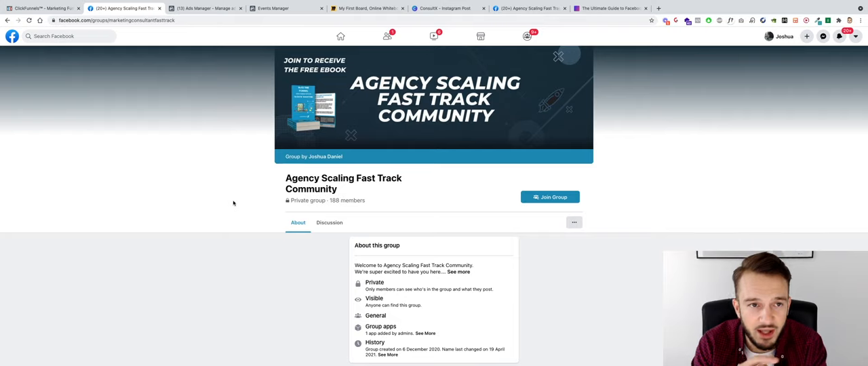
{"action": "mouse_move", "coordinate": [191, 111]}
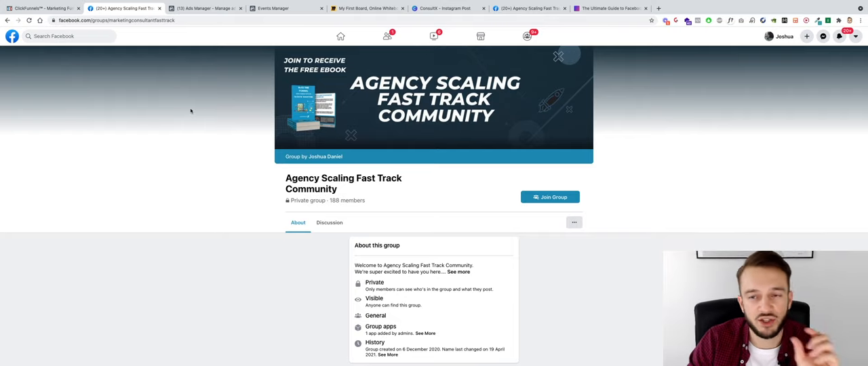
{"action": "mouse_move", "coordinate": [222, 33]}
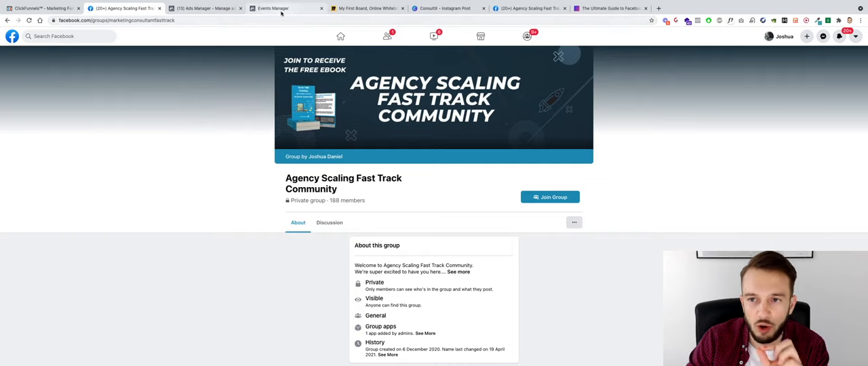
{"action": "mouse_move", "coordinate": [273, 8]}
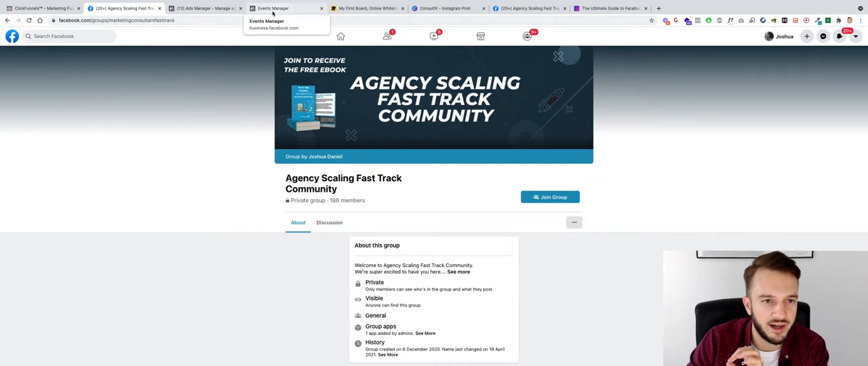
Scroll the Miro board down to the pixel funnel sketch from ad to group
{"action": "left_click", "coordinate": [366, 8]}
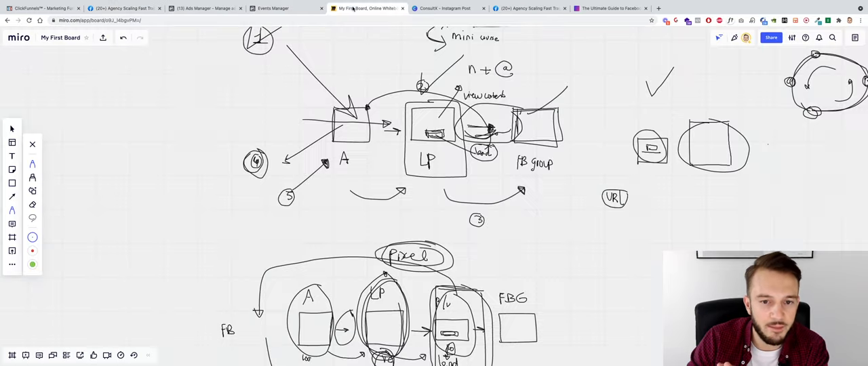
{"action": "scroll", "scroll_direction": "down", "scroll_amount": 3}
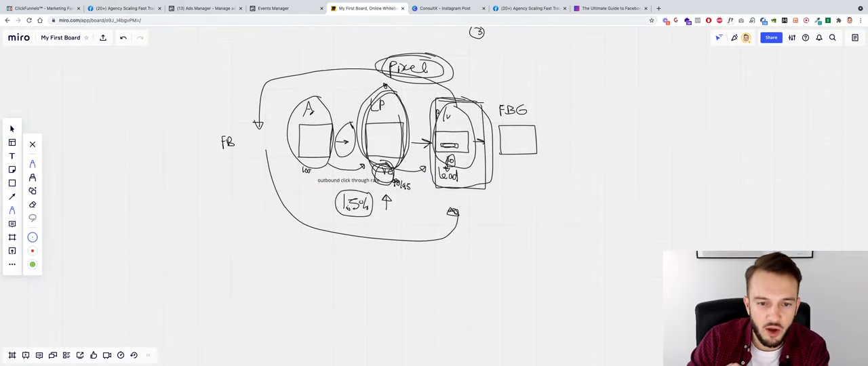
{"action": "scroll", "scroll_direction": "down", "scroll_amount": 3}
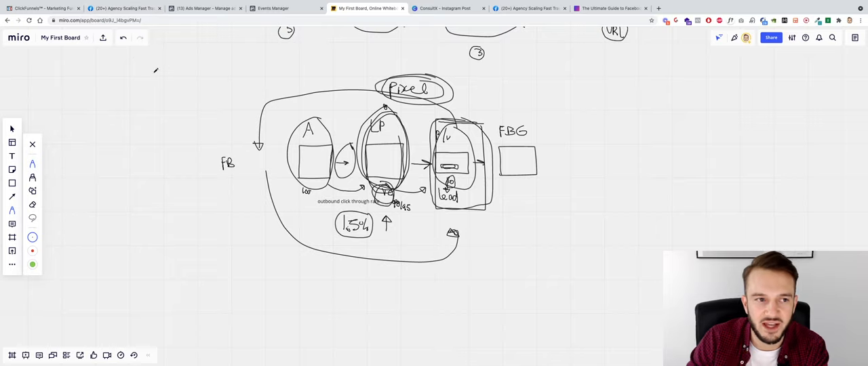
{"action": "mouse_move", "coordinate": [215, 61]}
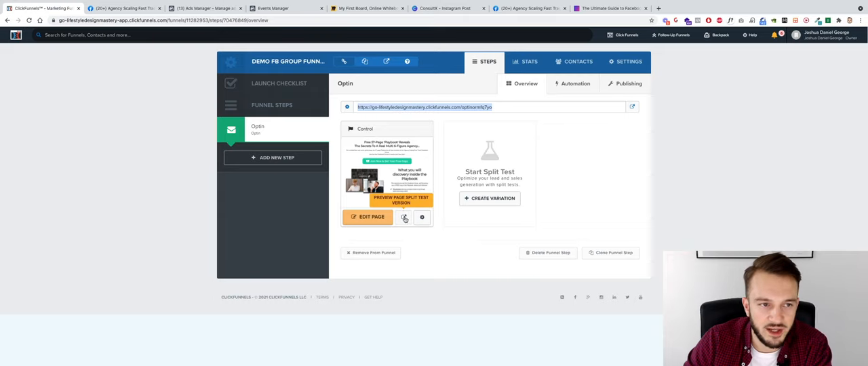
Preview the Optin page, open its Join Now sign-up form, then return to Miro
{"action": "left_click", "coordinate": [632, 107]}
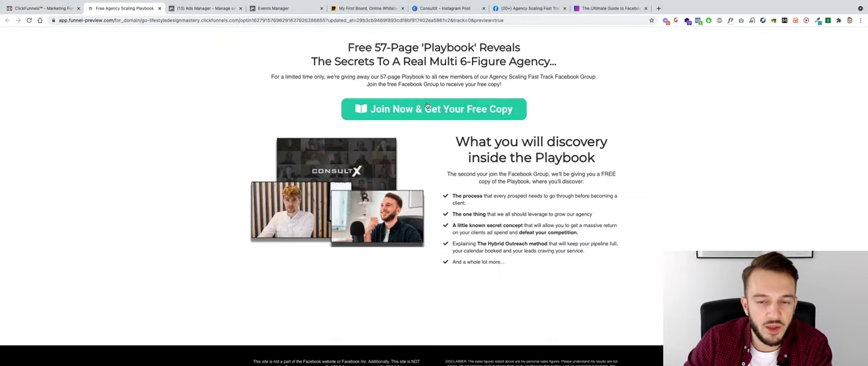
{"action": "left_click", "coordinate": [433, 109]}
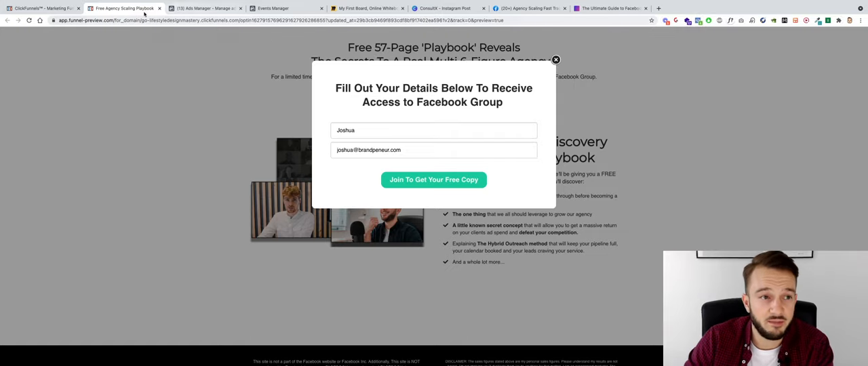
{"action": "left_click", "coordinate": [369, 8]}
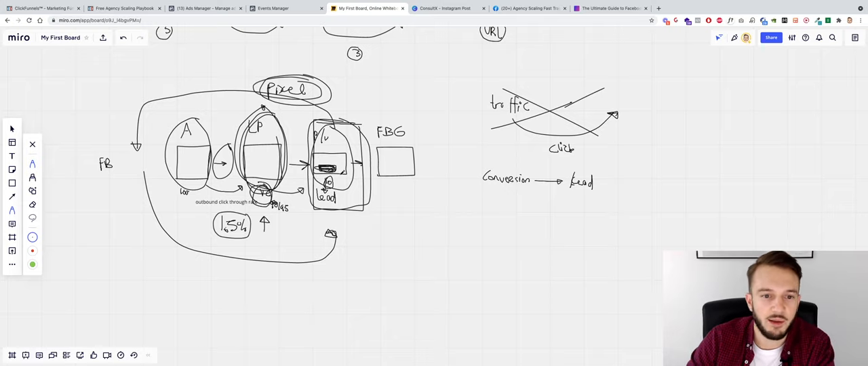
Draw a pen circle around the Conversion and Lead words on the board
{"action": "left_click_drag", "start_coordinate": [563, 166], "coordinate": [614, 197]}
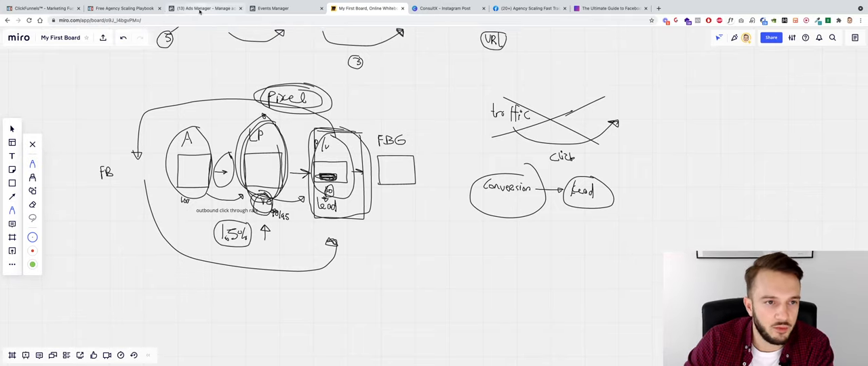
Start a new Ads Manager campaign with the Conversions objective and reach the name field
{"action": "left_click", "coordinate": [203, 8]}
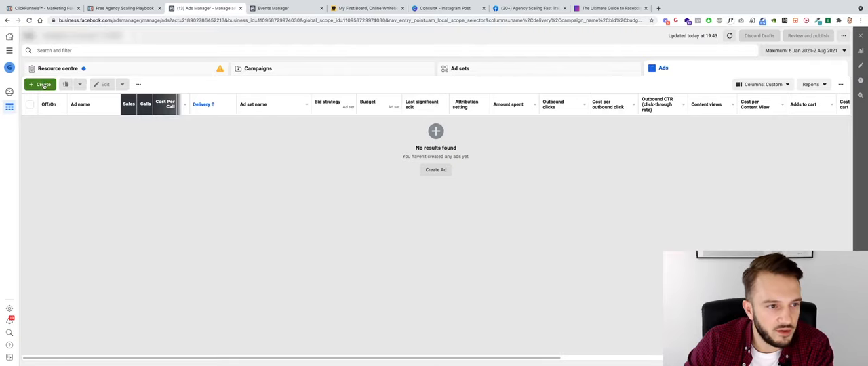
{"action": "left_click", "coordinate": [39, 84]}
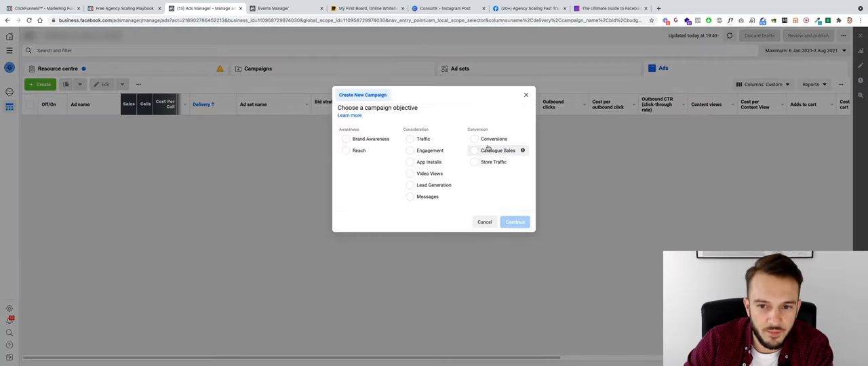
{"action": "left_click", "coordinate": [474, 138]}
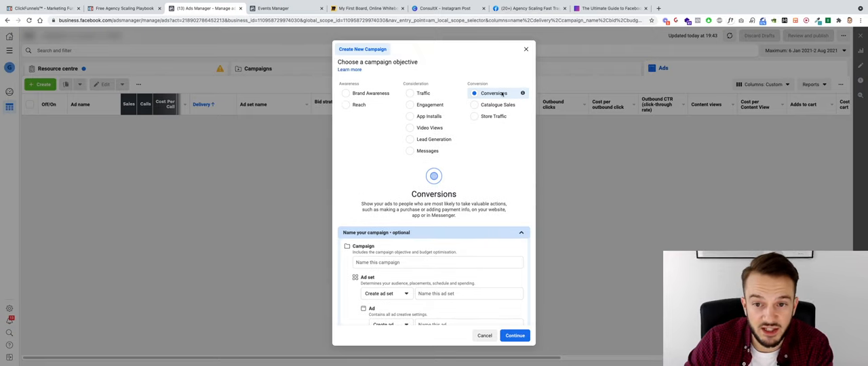
{"action": "mouse_move", "coordinate": [459, 93]}
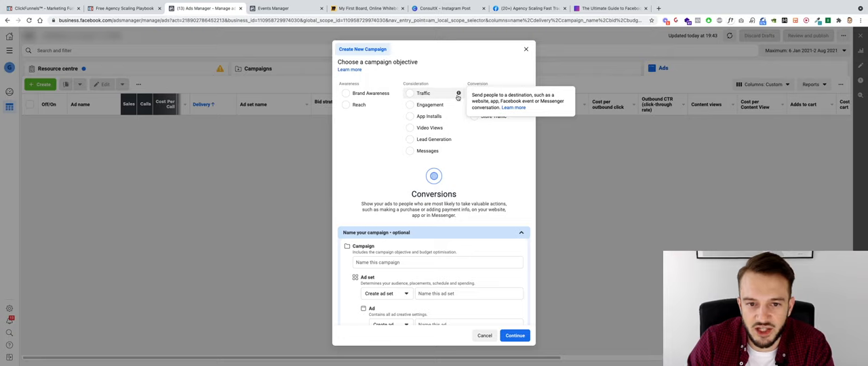
{"action": "left_click", "coordinate": [474, 93]}
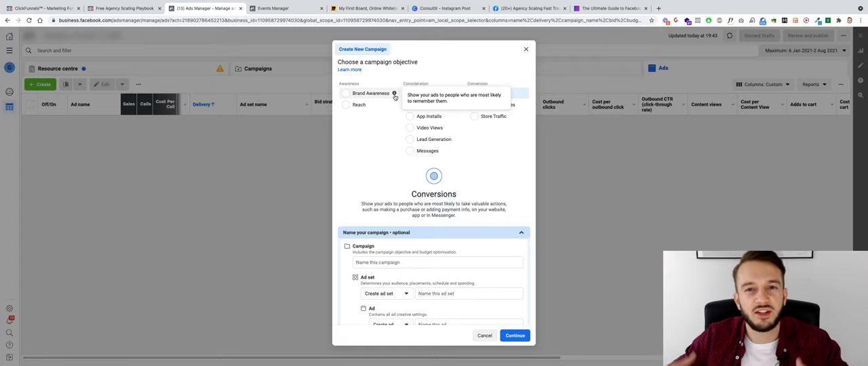
{"action": "left_click", "coordinate": [475, 93]}
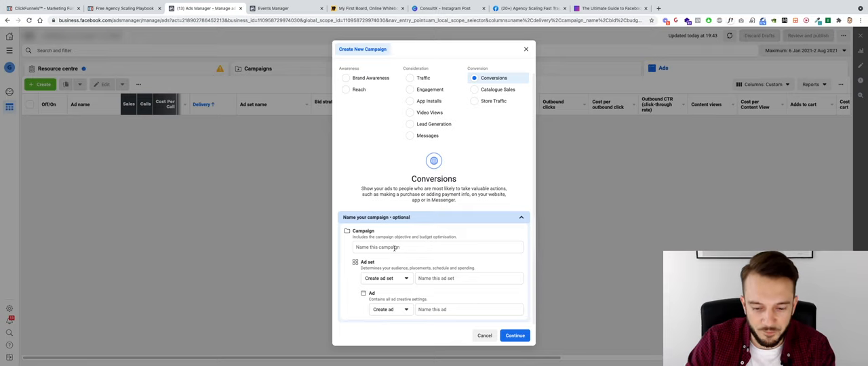
Name the campaign BP_TOF_Imagetester, ad set BP_UK_TOF and ad Image 1 Copy 1
{"action": "type", "text": "BP_TOF_Imagetester"}
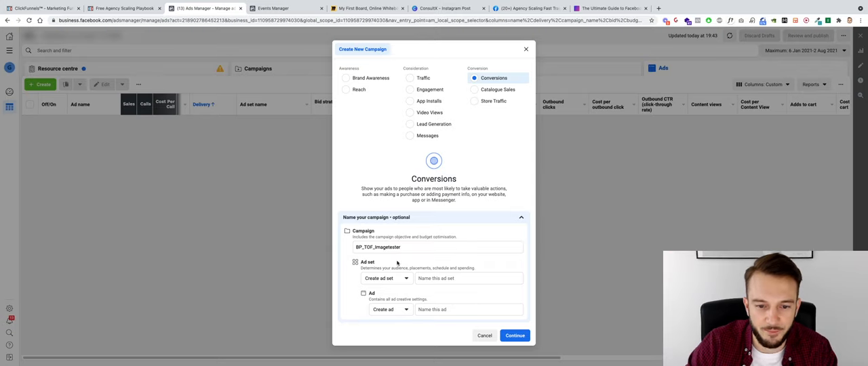
{"action": "left_click", "coordinate": [468, 278]}
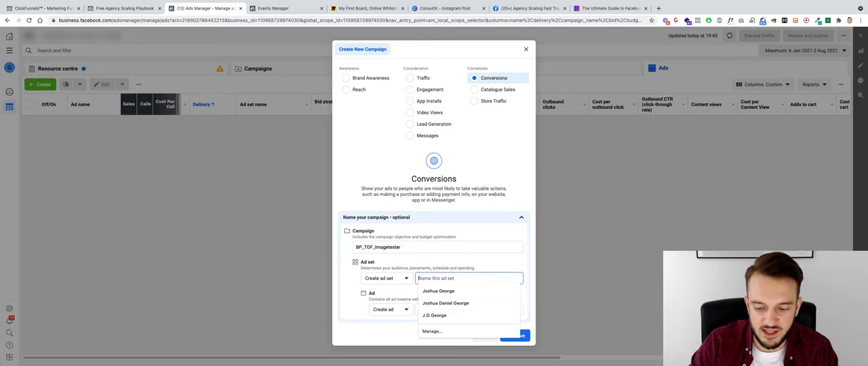
{"action": "type", "text": "BP_TDF"}
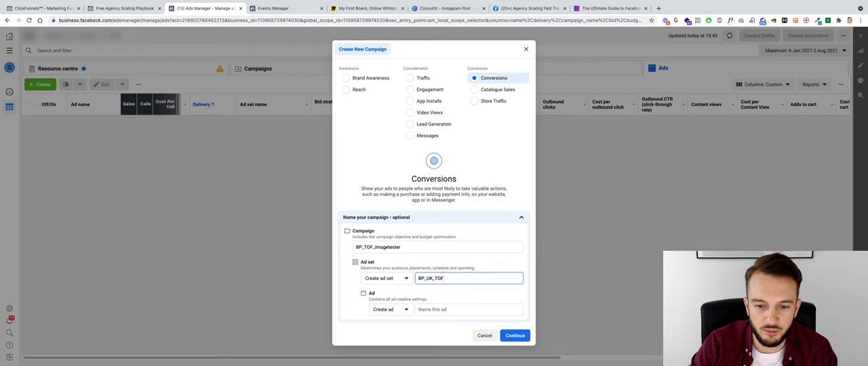
{"action": "mouse_move", "coordinate": [445, 294]}
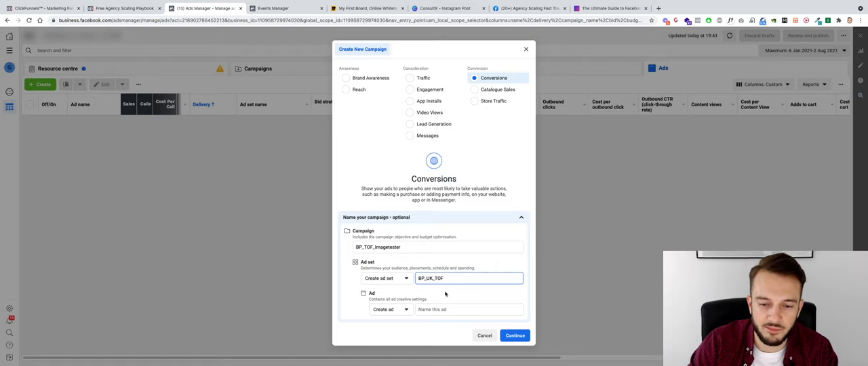
{"action": "type", "text": "Image 1 Copy 1"}
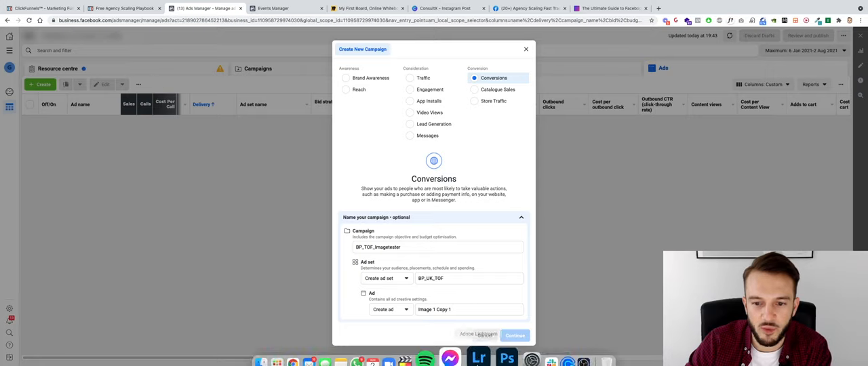
Create the draft and review its €20 daily budget optimisation and lowest-cost bidding
{"action": "left_click", "coordinate": [515, 335]}
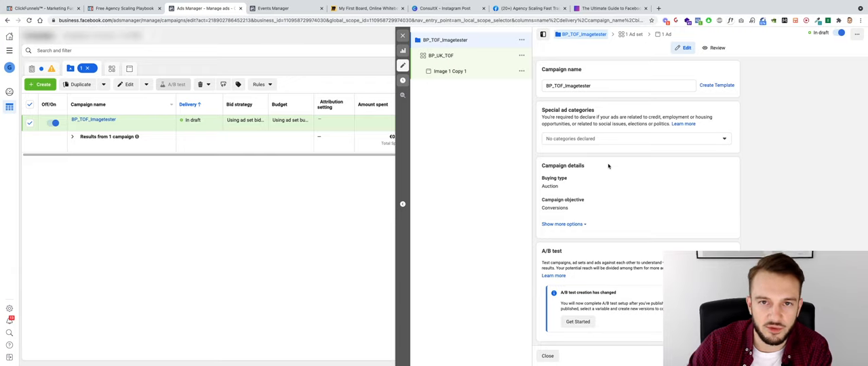
{"action": "scroll", "scroll_direction": "down", "scroll_amount": 3}
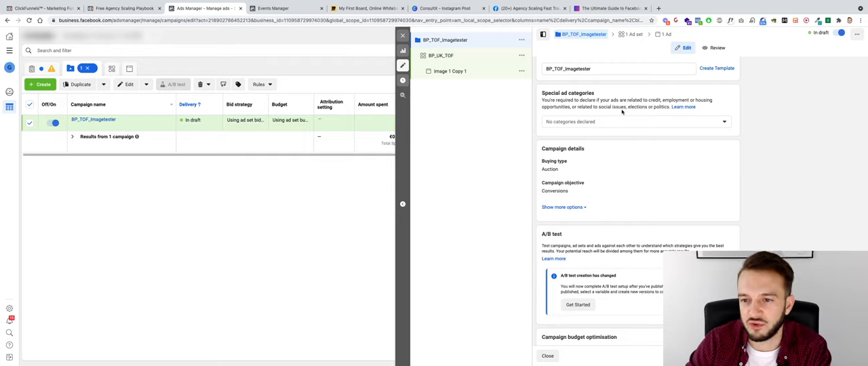
{"action": "mouse_move", "coordinate": [785, 139]}
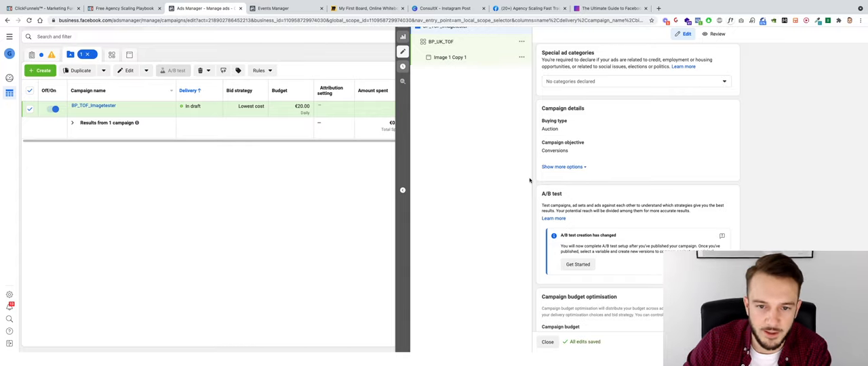
{"action": "scroll", "scroll_direction": "down", "scroll_amount": 3}
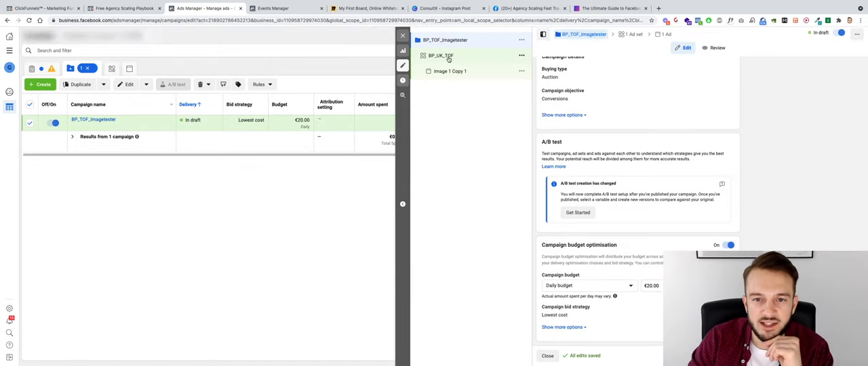
Duplicate the BP_UK_TOF ad set to add a BP_US_TOF ad set
{"action": "left_click", "coordinate": [522, 56]}
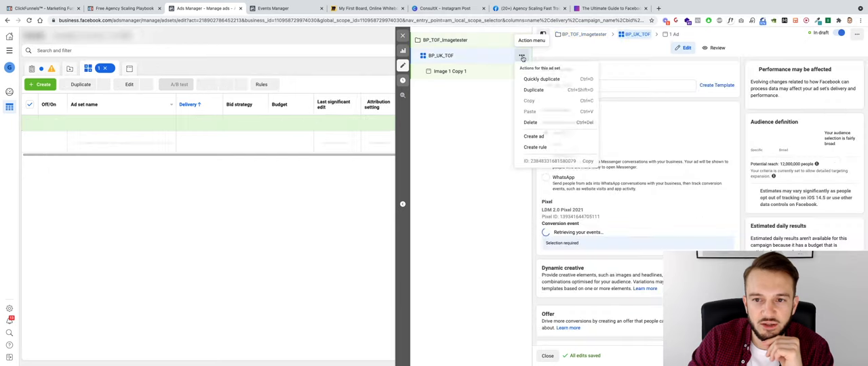
{"action": "left_click", "coordinate": [534, 89]}
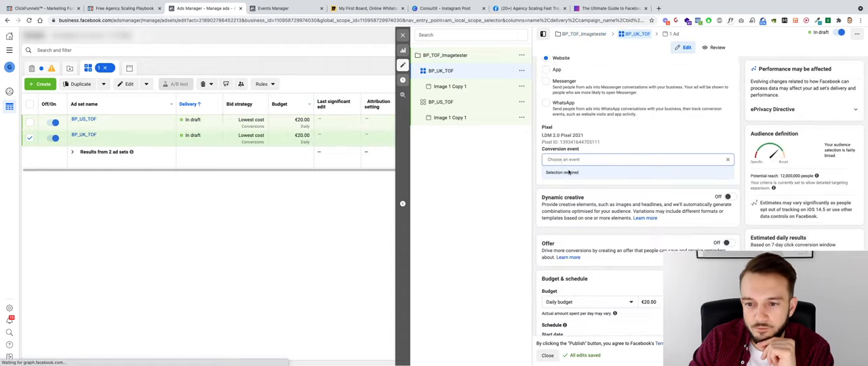
Enter 10 as BP_UK_TOF's daily budget and scroll through the ad set settings
{"action": "left_click", "coordinate": [636, 158]}
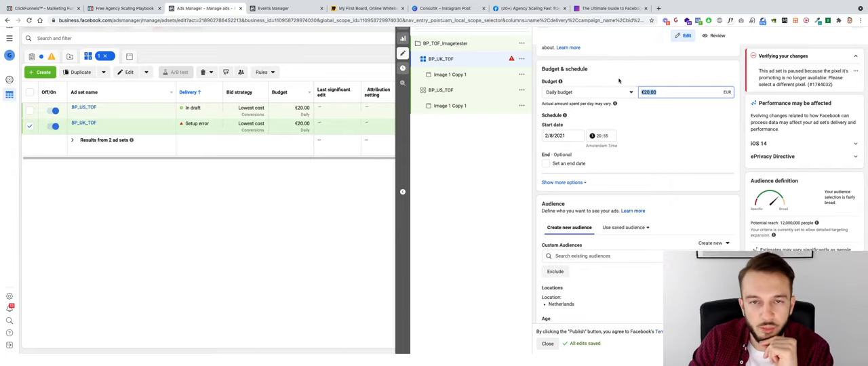
{"action": "type", "text": "10"}
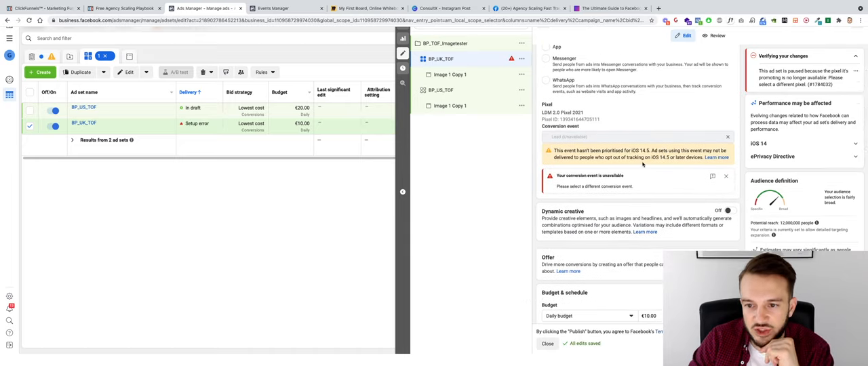
{"action": "scroll", "scroll_direction": "down", "scroll_amount": 3}
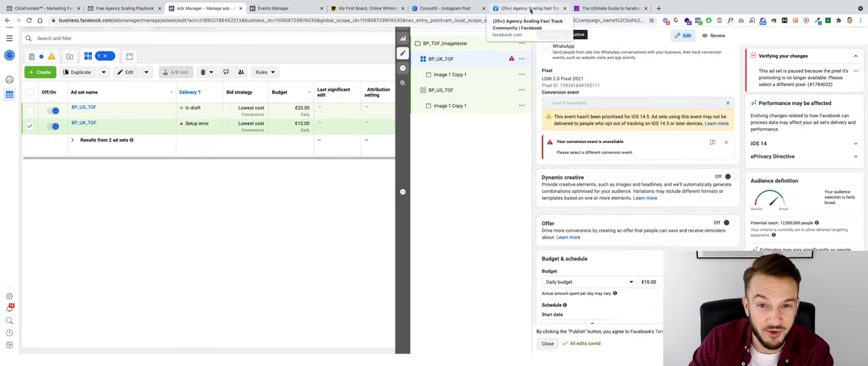
{"action": "scroll", "scroll_direction": "down", "scroll_amount": 3}
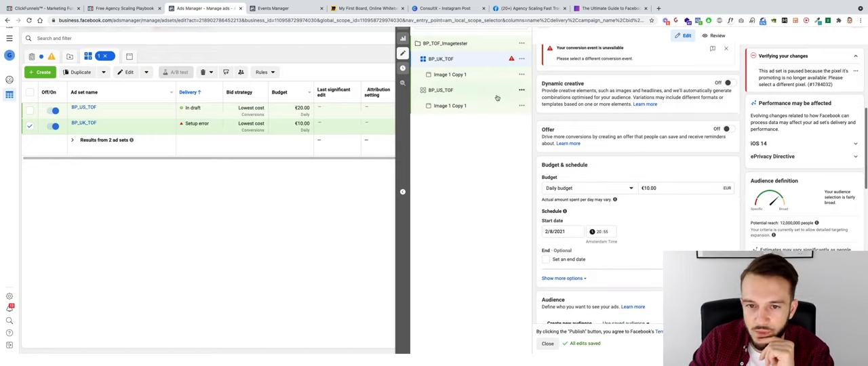
Delete the BP_US_TOF ad set, leaving BP_UK_TOF as the campaign's only ad set
{"action": "left_click", "coordinate": [522, 90]}
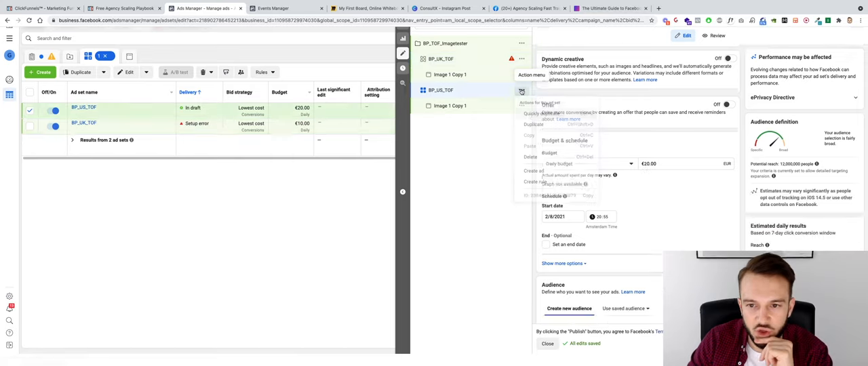
{"action": "left_click", "coordinate": [530, 157]}
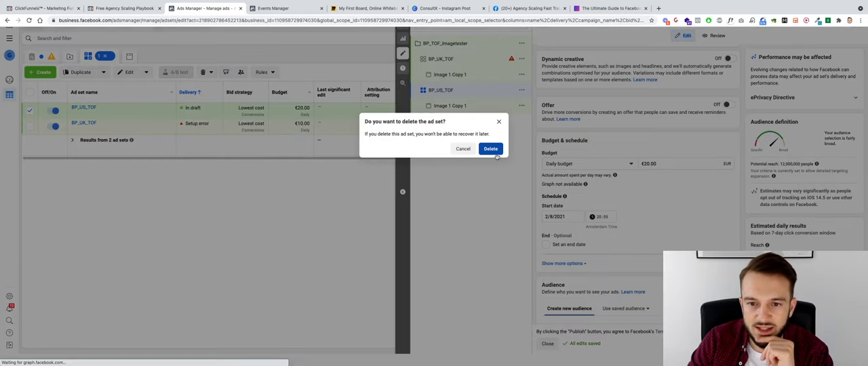
{"action": "left_click", "coordinate": [490, 149]}
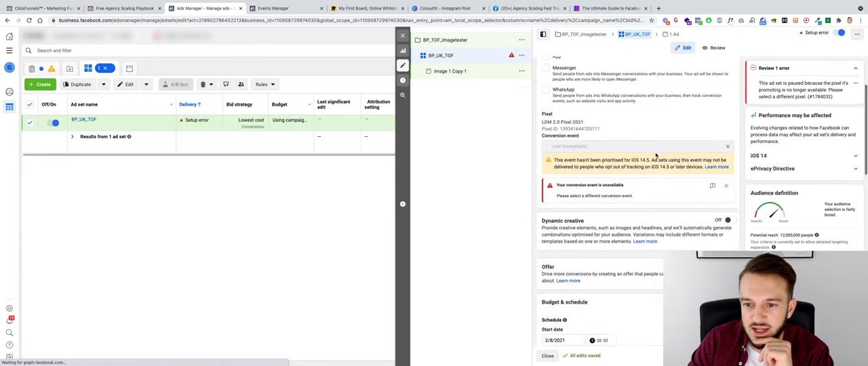
{"action": "scroll", "scroll_direction": "down", "scroll_amount": 3}
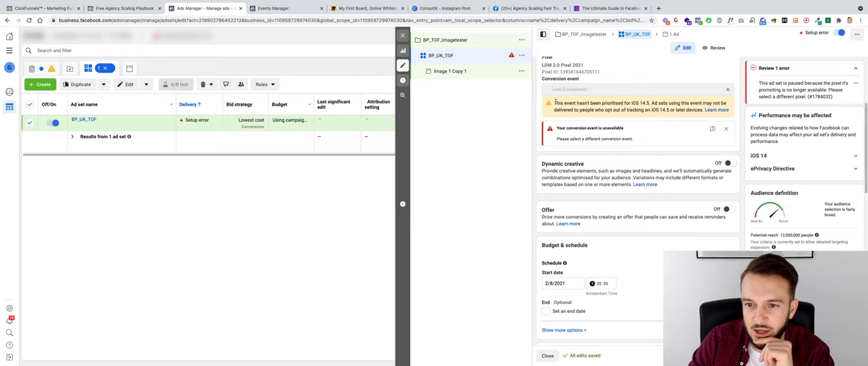
{"action": "scroll", "scroll_direction": "down", "scroll_amount": 3}
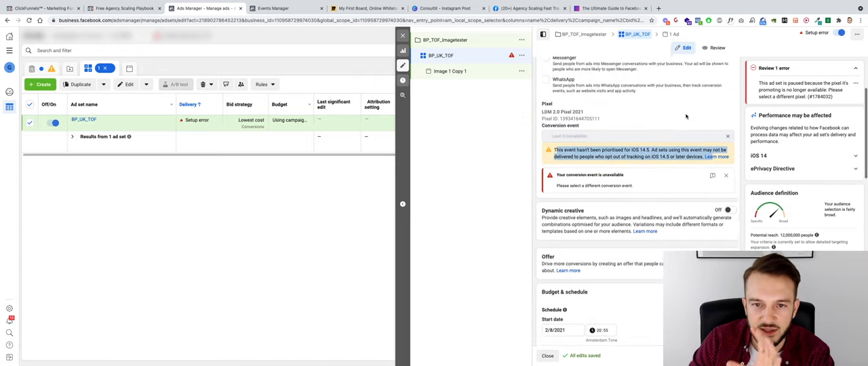
{"action": "scroll", "scroll_direction": "down", "scroll_amount": 3}
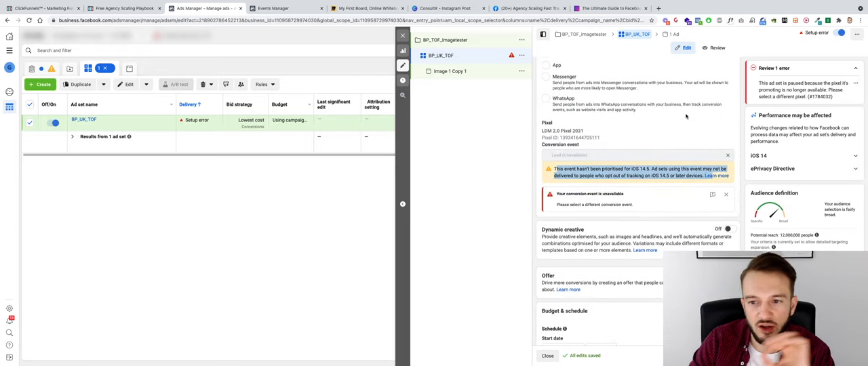
{"action": "scroll", "scroll_direction": "down", "scroll_amount": 3}
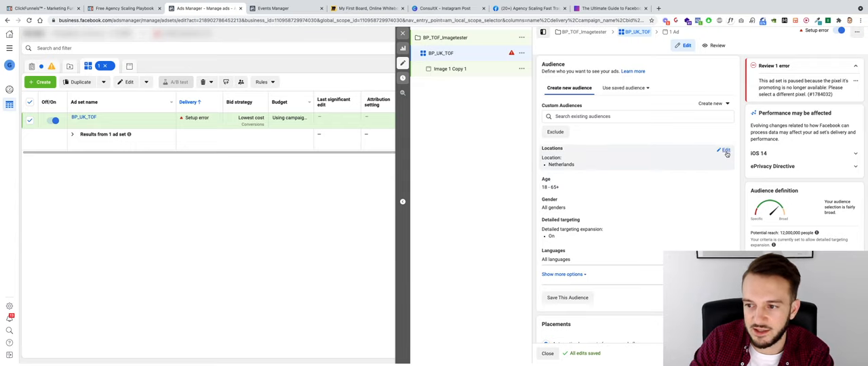
Change BP_UK_TOF's audience location from the Netherlands to the United Kingdom
{"action": "left_click", "coordinate": [724, 150]}
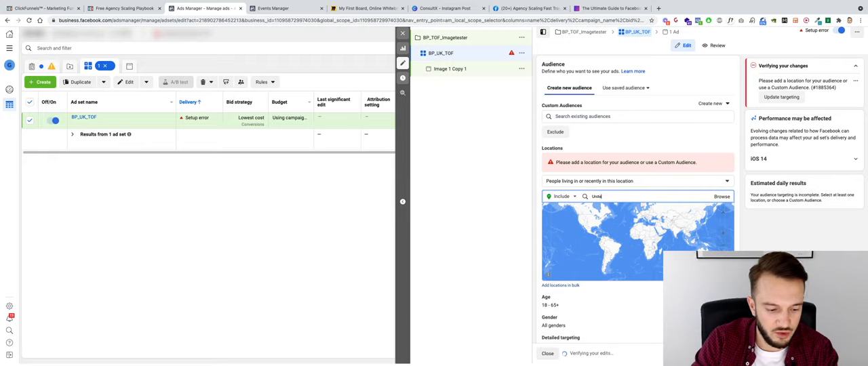
{"action": "type", "text": "United Kingdom"}
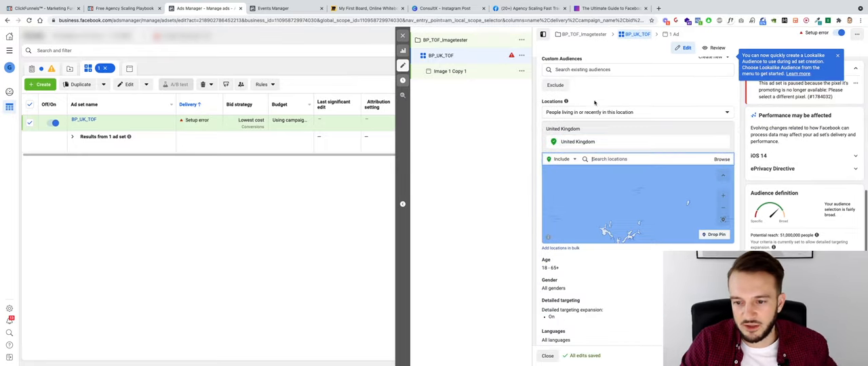
{"action": "scroll", "scroll_direction": "down", "scroll_amount": 3}
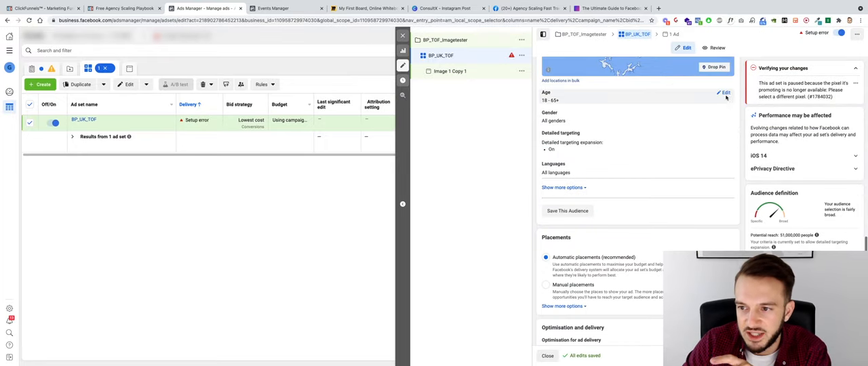
Set BP_UK_TOF's audience age range to minimum 25 and maximum 50
{"action": "left_click", "coordinate": [556, 100]}
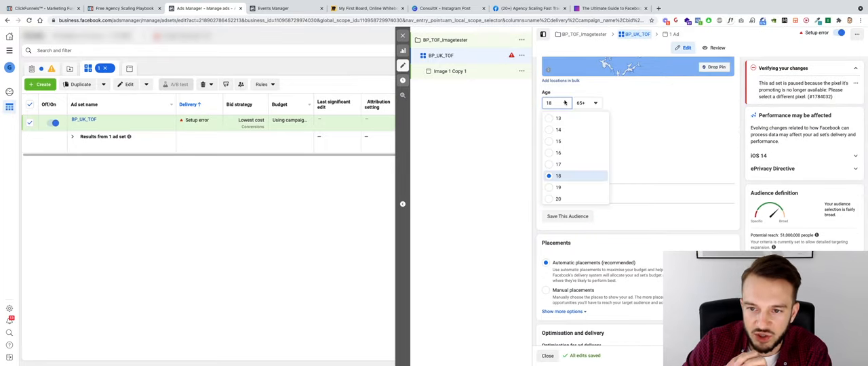
{"action": "left_click", "coordinate": [559, 176]}
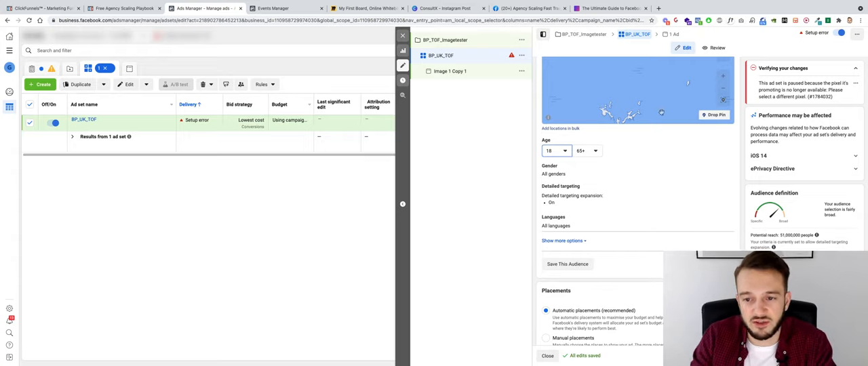
{"action": "left_click", "coordinate": [554, 150]}
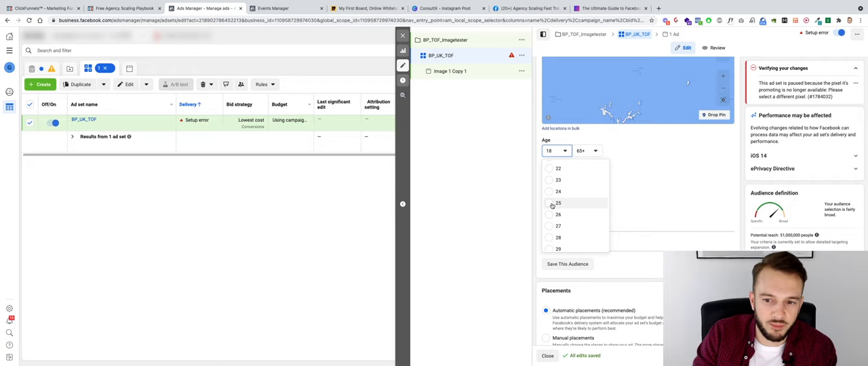
{"action": "left_click", "coordinate": [557, 203]}
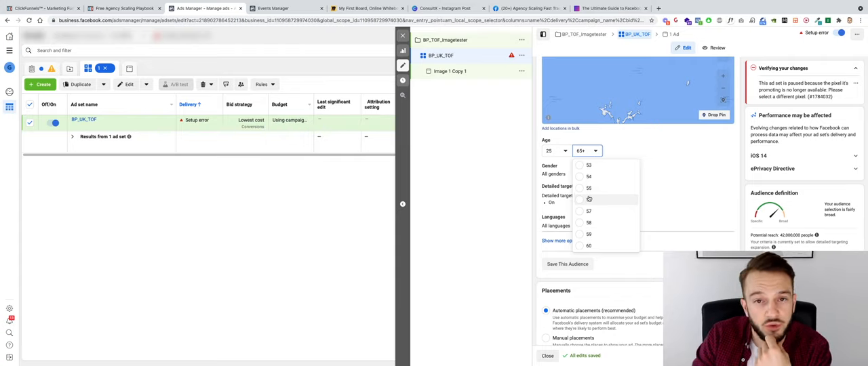
{"action": "scroll", "scroll_direction": "up", "scroll_amount": 3}
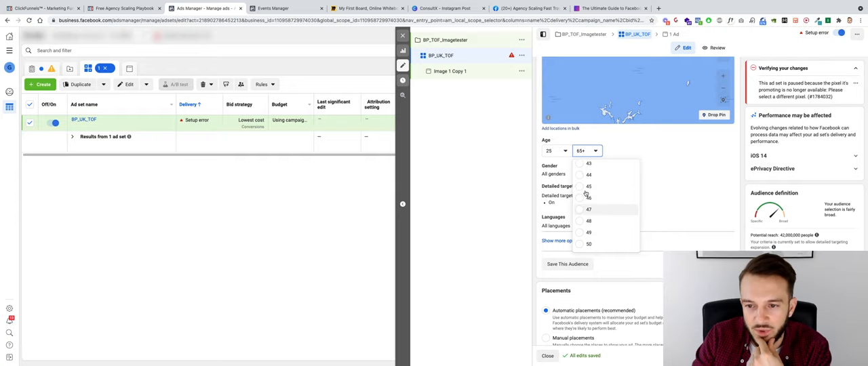
{"action": "scroll", "scroll_direction": "down", "scroll_amount": 3}
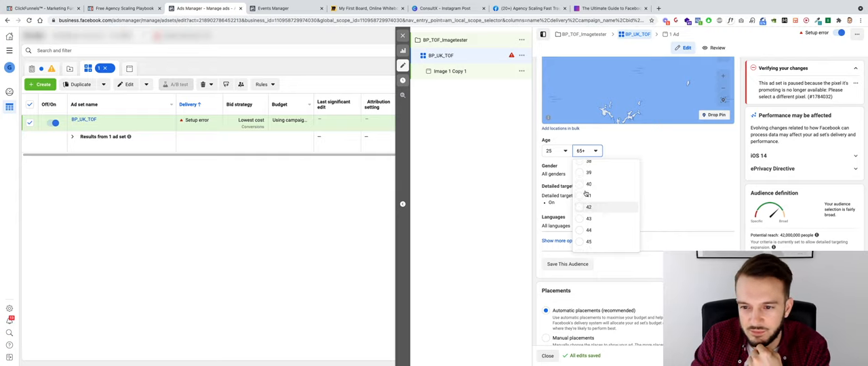
{"action": "scroll", "scroll_direction": "down", "scroll_amount": 3}
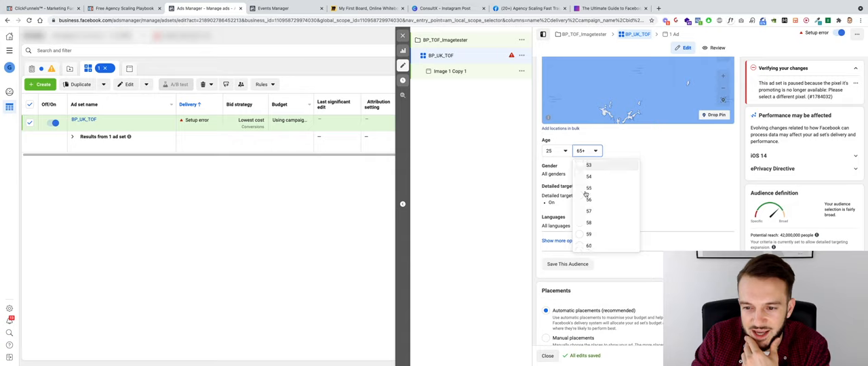
{"action": "scroll", "scroll_direction": "down", "scroll_amount": 3}
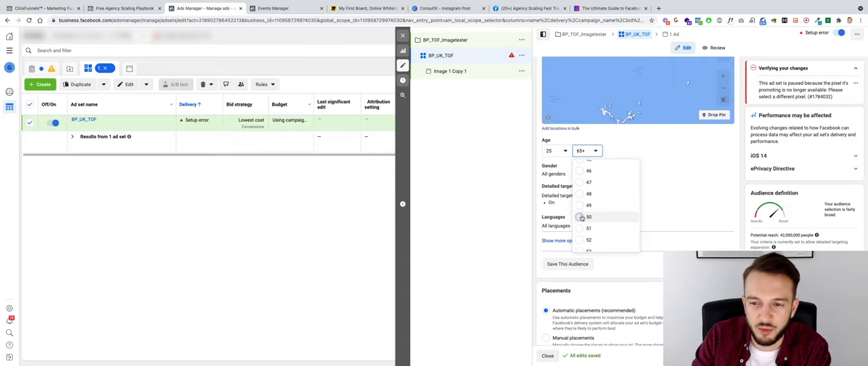
{"action": "left_click", "coordinate": [588, 217]}
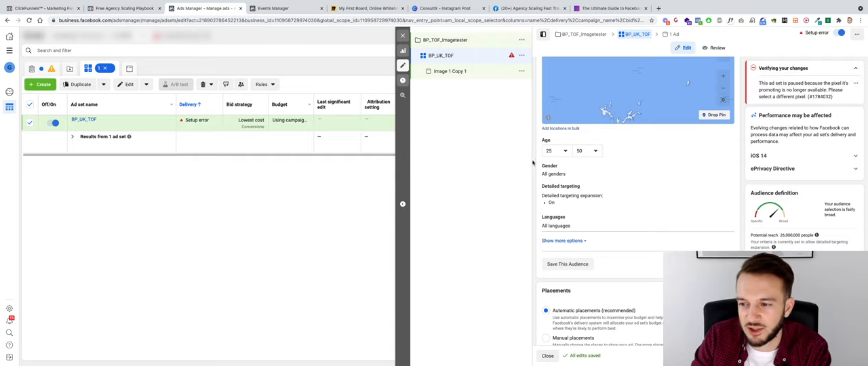
{"action": "mouse_move", "coordinate": [554, 167]}
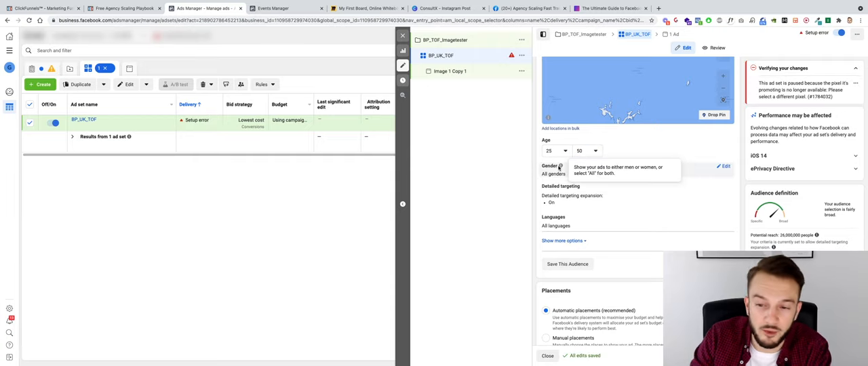
{"action": "mouse_move", "coordinate": [567, 152]}
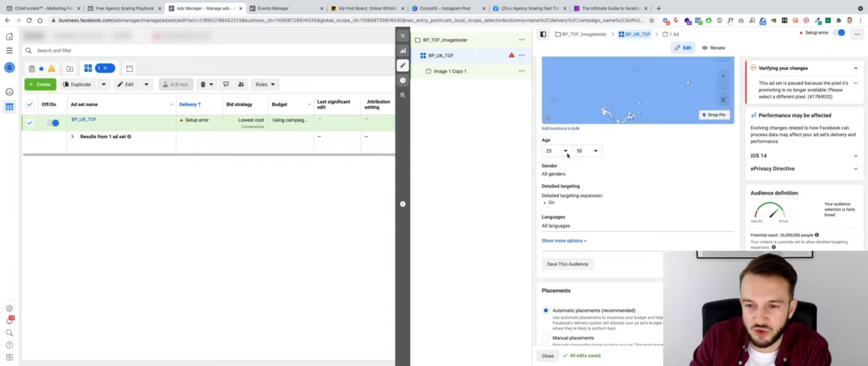
{"action": "scroll", "scroll_direction": "down", "scroll_amount": 3}
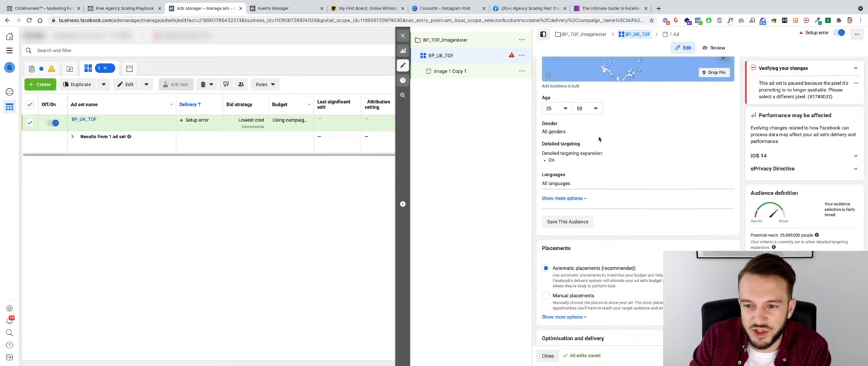
{"action": "scroll", "scroll_direction": "down", "scroll_amount": 3}
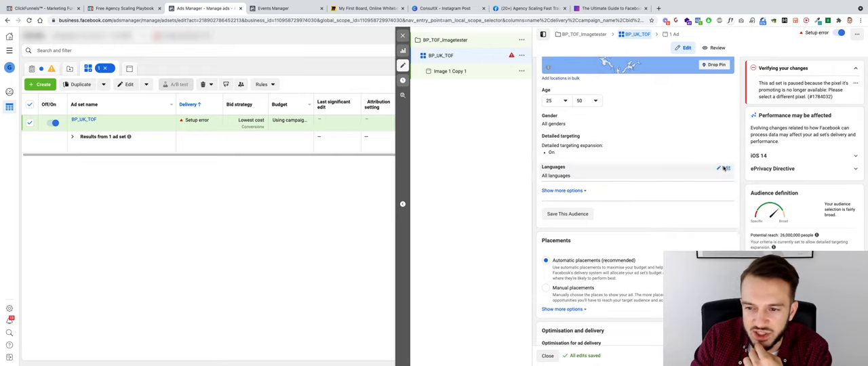
Add English (UK) as the ad set's audience language
{"action": "type", "text": "engl"}
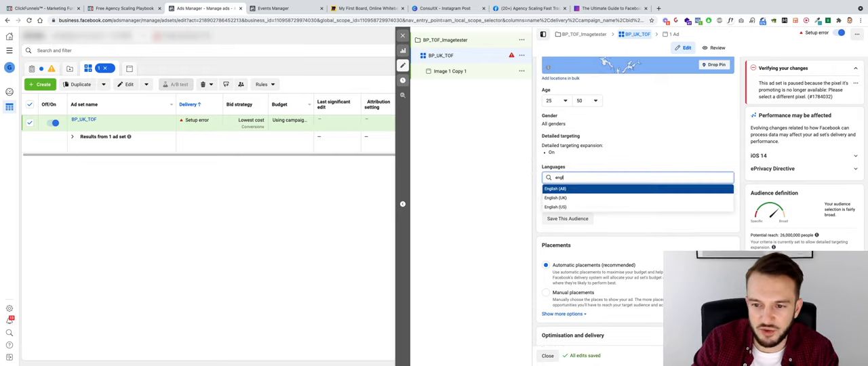
{"action": "left_click", "coordinate": [555, 197]}
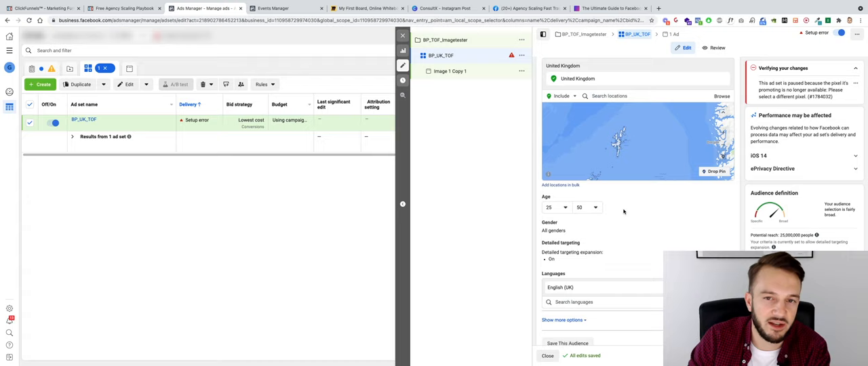
Change BP_UK_TOF's attribution setting to 7-day click or 1-day view
{"action": "scroll", "scroll_direction": "down", "scroll_amount": 3}
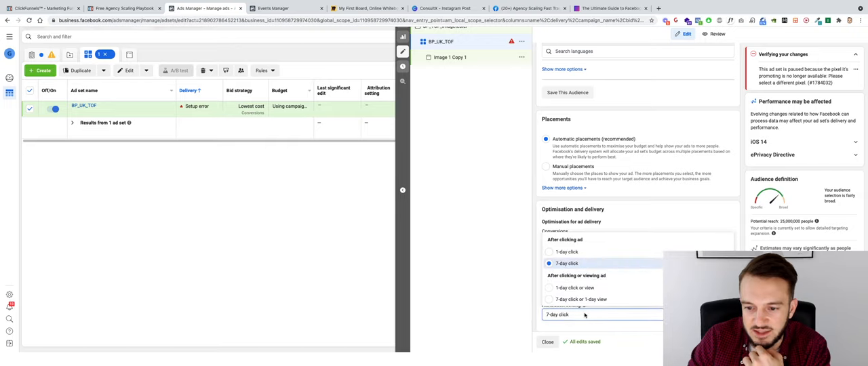
{"action": "left_click", "coordinate": [576, 299]}
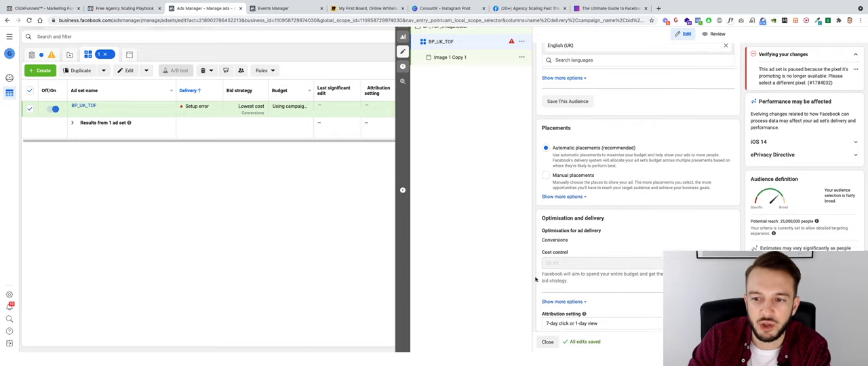
{"action": "scroll", "scroll_direction": "down", "scroll_amount": 3}
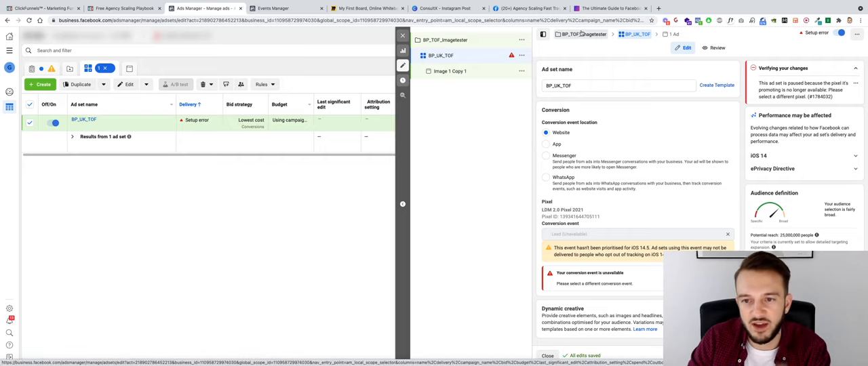
Look over BP_UK_TOF's settings, then bring up the ConsultX Instagram Post design in Canva
{"action": "scroll", "scroll_direction": "down", "scroll_amount": 3}
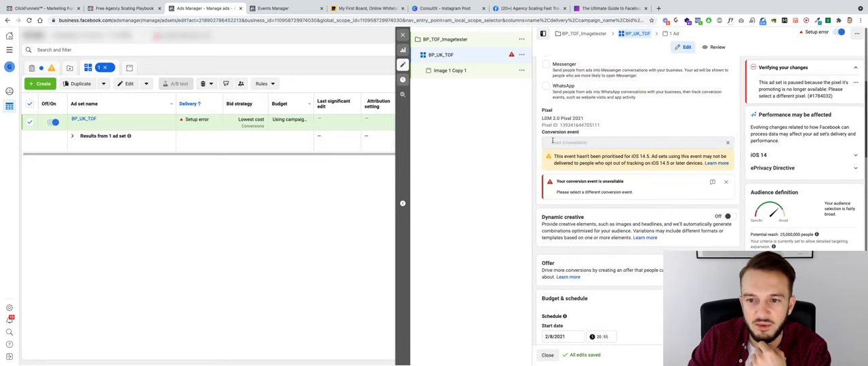
{"action": "scroll", "scroll_direction": "down", "scroll_amount": 3}
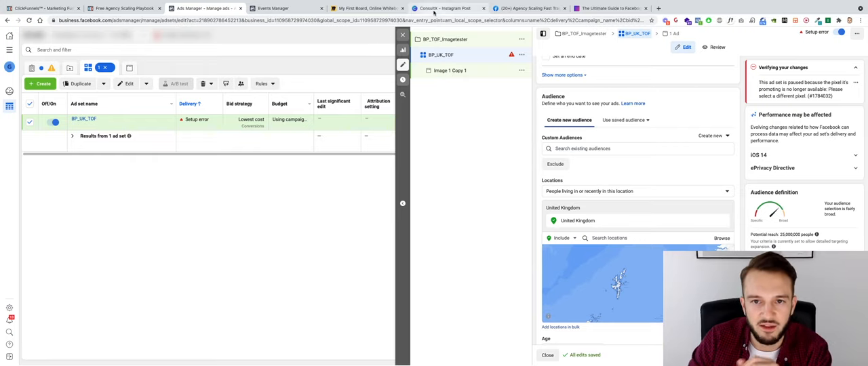
{"action": "left_click", "coordinate": [445, 8]}
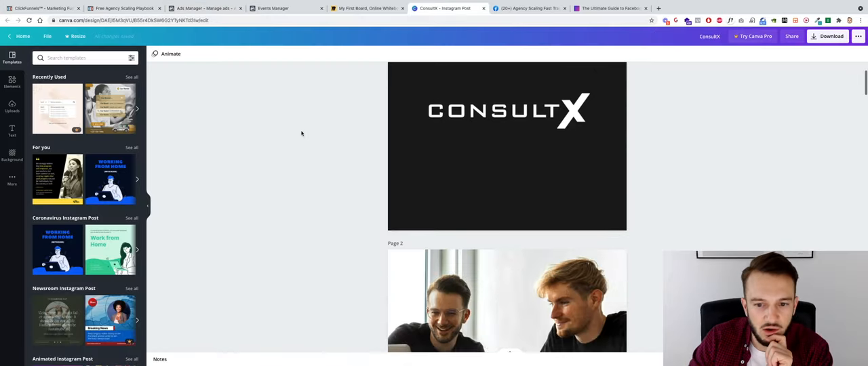
{"action": "scroll", "scroll_direction": "down", "scroll_amount": 3}
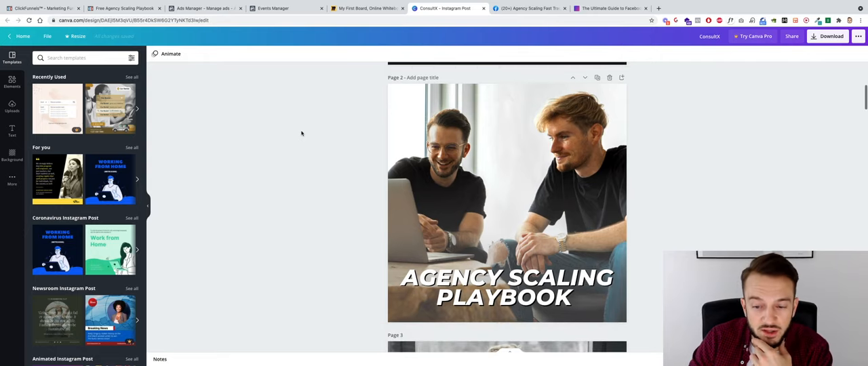
{"action": "scroll", "scroll_direction": "down", "scroll_amount": 3}
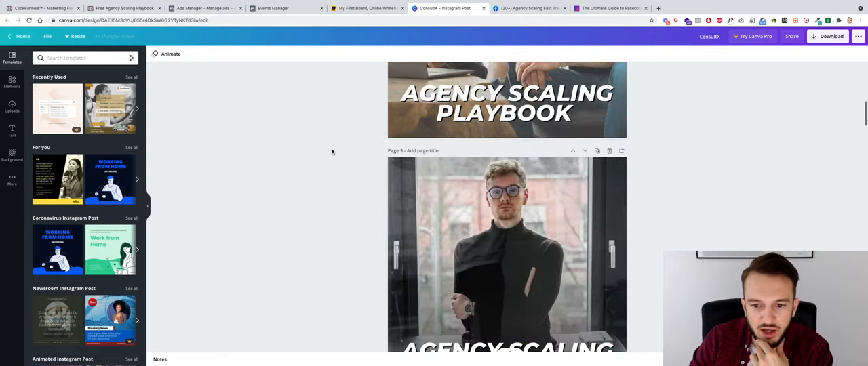
{"action": "scroll", "scroll_direction": "down", "scroll_amount": 3}
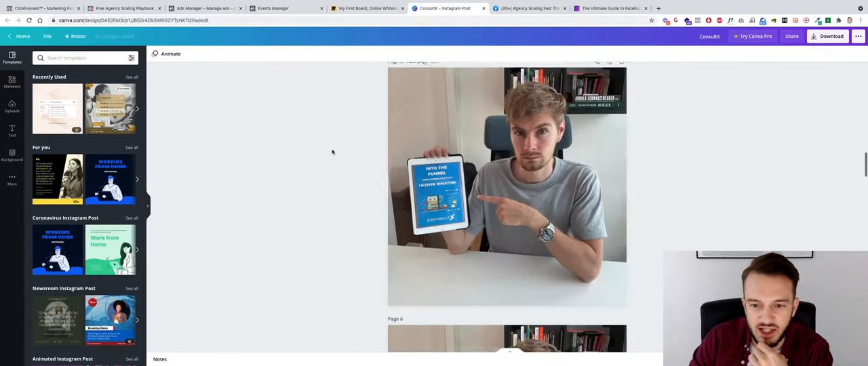
{"action": "scroll", "scroll_direction": "down", "scroll_amount": 3}
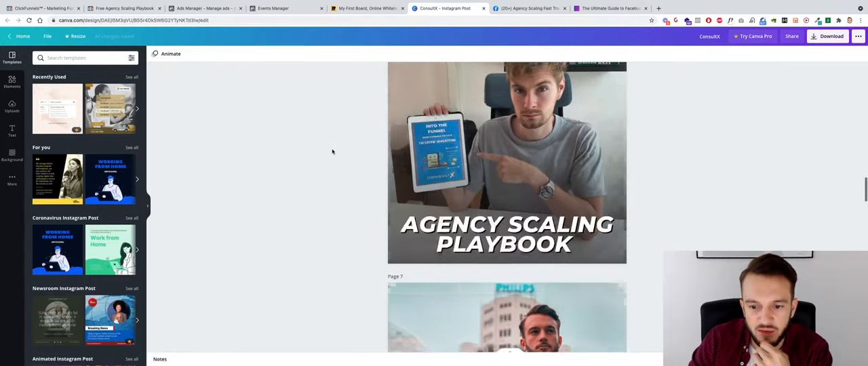
{"action": "scroll", "scroll_direction": "down", "scroll_amount": 3}
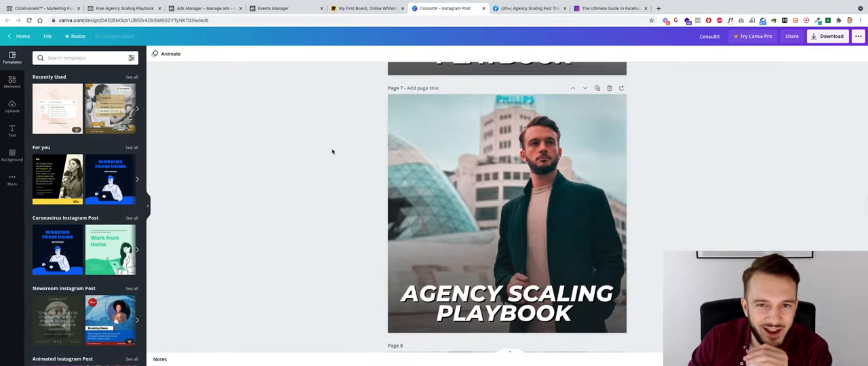
{"action": "scroll", "scroll_direction": "down", "scroll_amount": 3}
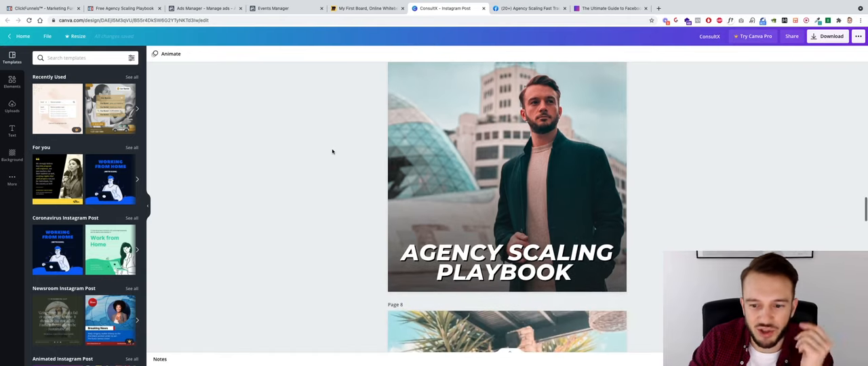
{"action": "scroll", "scroll_direction": "down", "scroll_amount": 3}
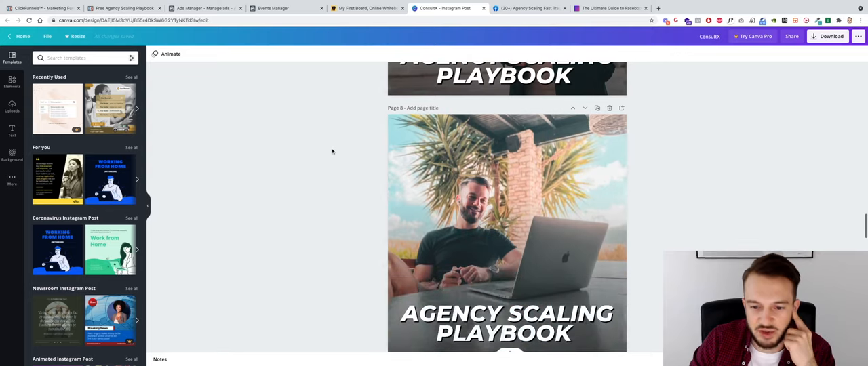
{"action": "scroll", "scroll_direction": "down", "scroll_amount": 3}
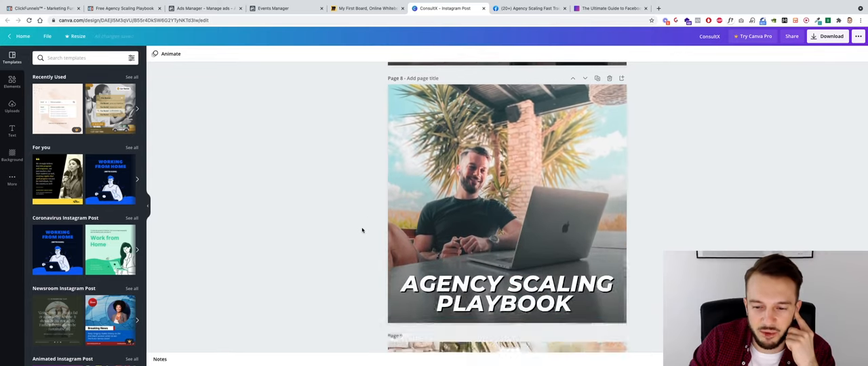
{"action": "scroll", "scroll_direction": "down", "scroll_amount": 3}
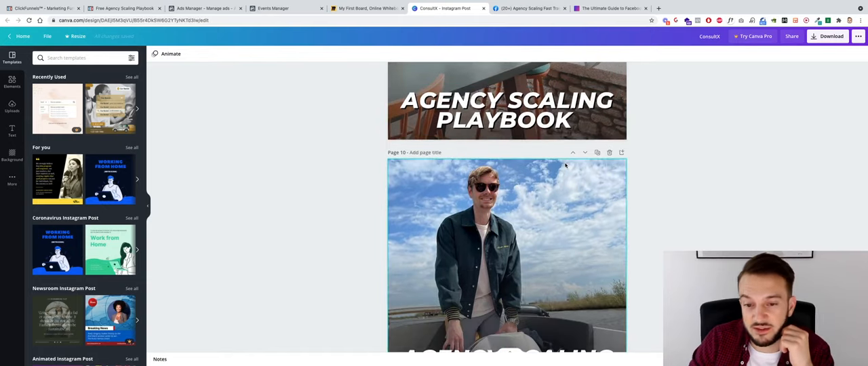
{"action": "scroll", "scroll_direction": "down", "scroll_amount": 3}
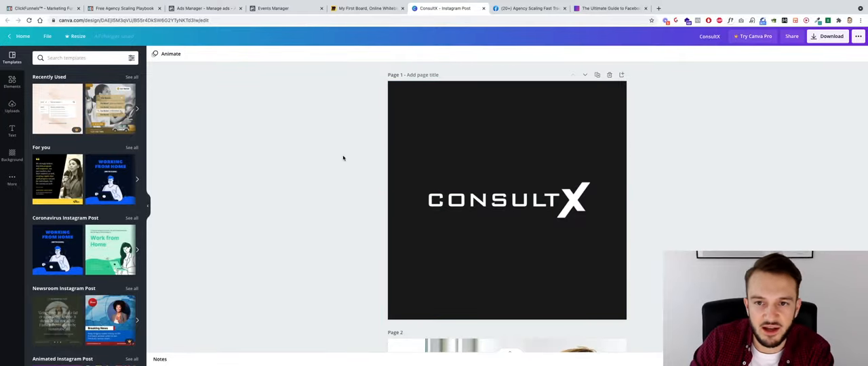
{"action": "mouse_move", "coordinate": [351, 181]}
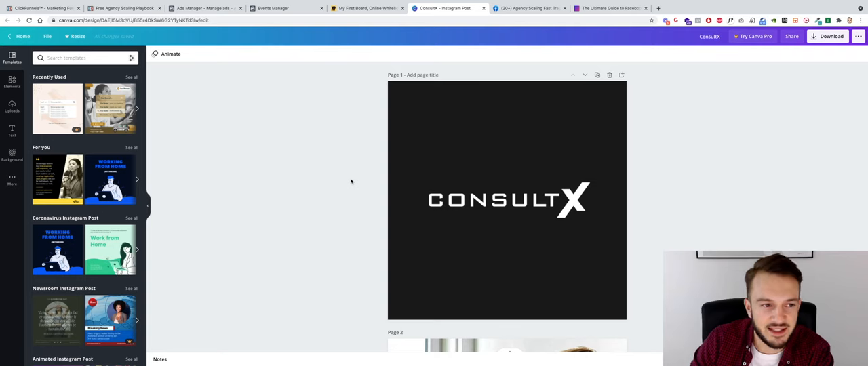